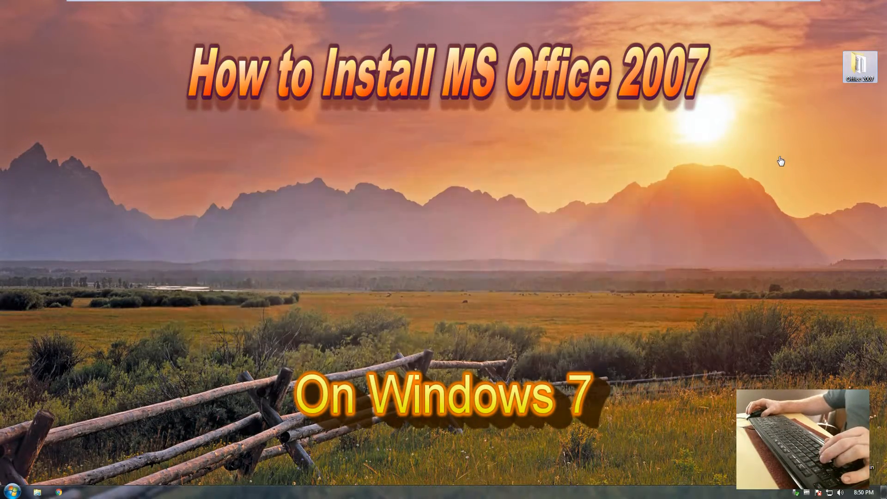
{"action": "mouse_move", "coordinate": [859, 88]}
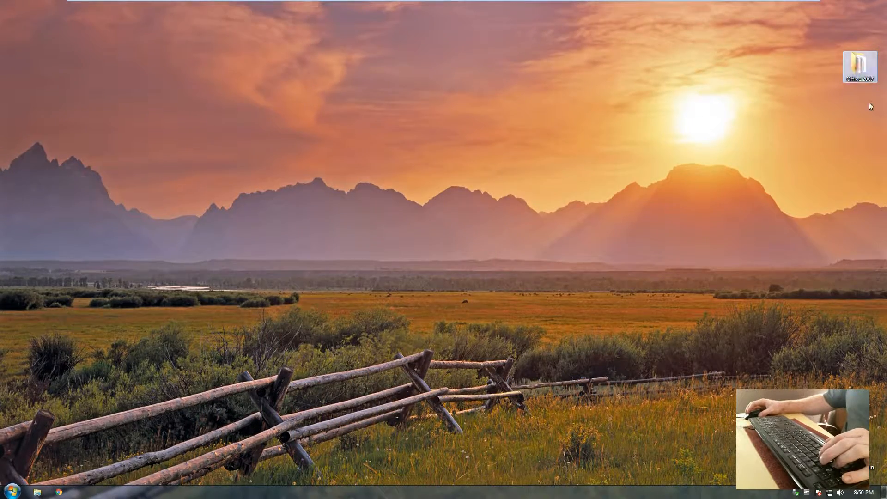
Open the Office64.en-us folder inside the Office 2007 folder and run setup
{"action": "double_click", "coordinate": [859, 65]}
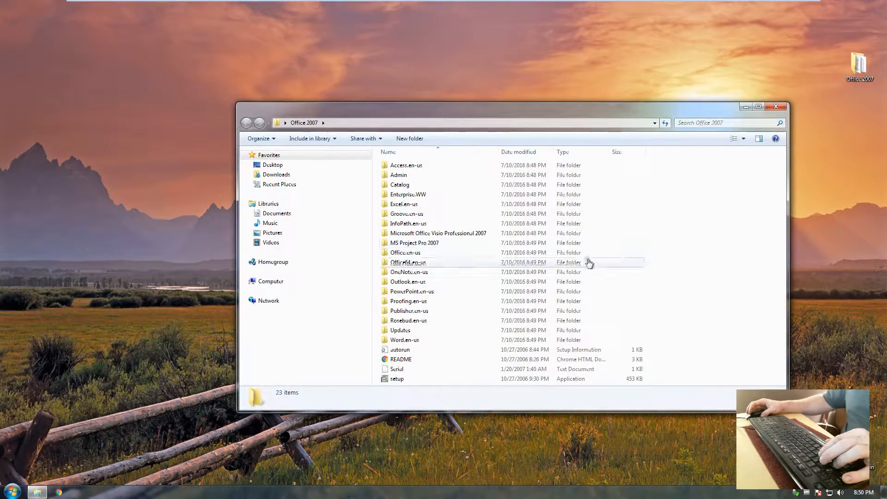
{"action": "left_click", "coordinate": [407, 262]}
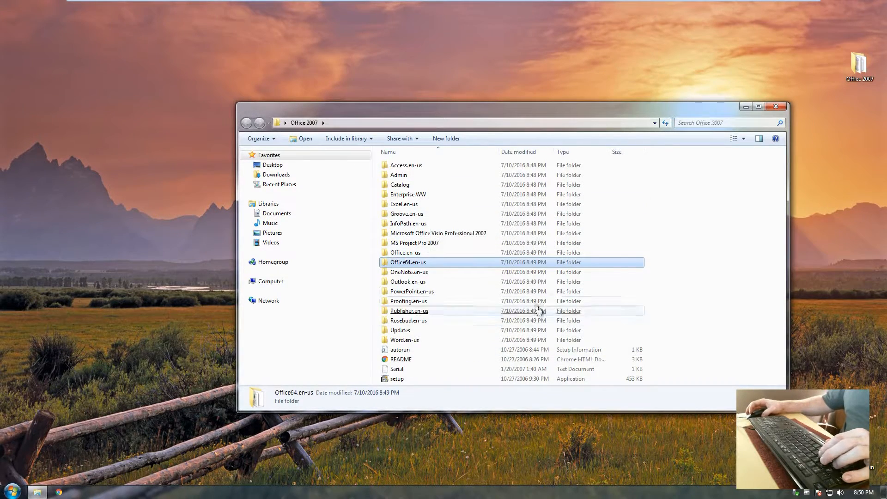
{"action": "mouse_move", "coordinate": [744, 286]}
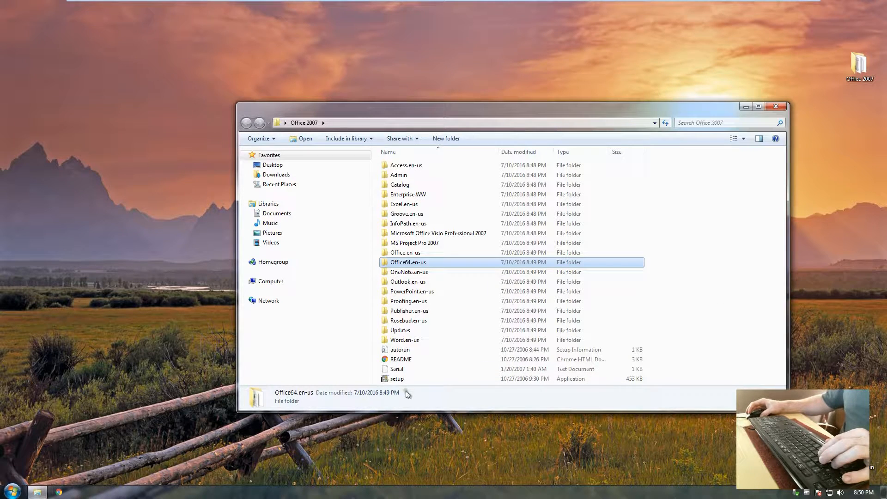
{"action": "left_click", "coordinate": [396, 378]}
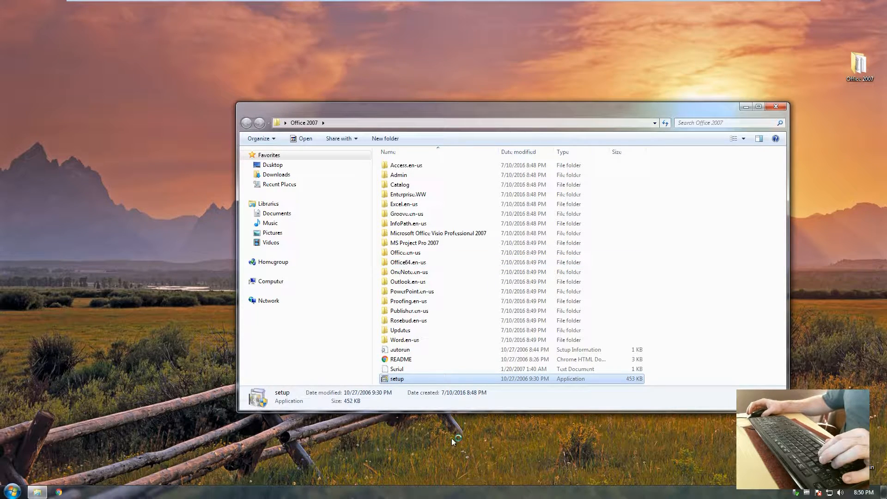
{"action": "double_click", "coordinate": [397, 379]}
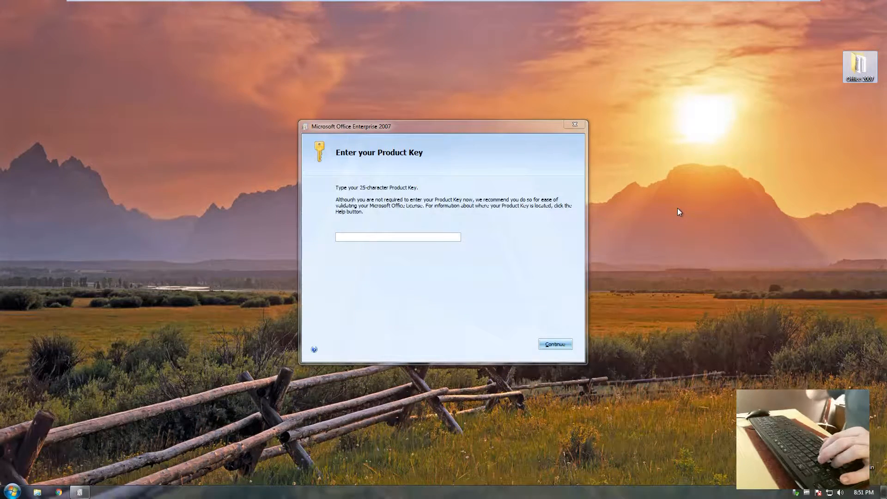
{"action": "left_click", "coordinate": [397, 236]}
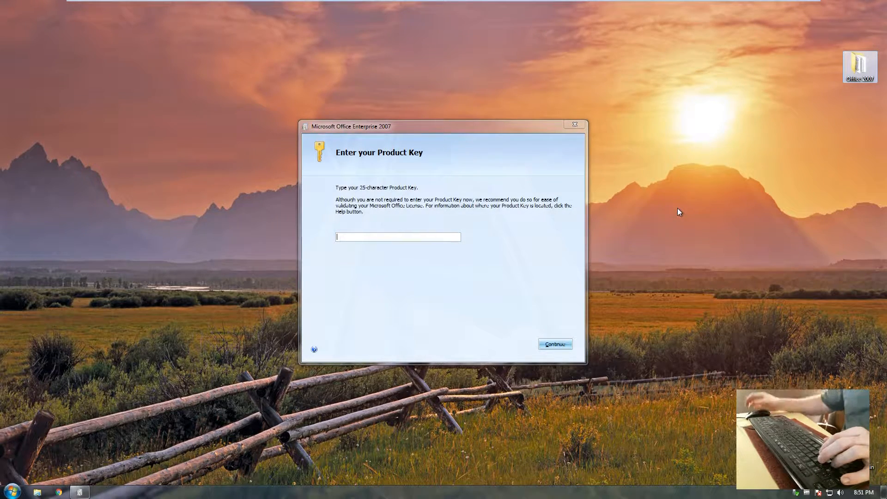
{"action": "mouse_move", "coordinate": [402, 235]}
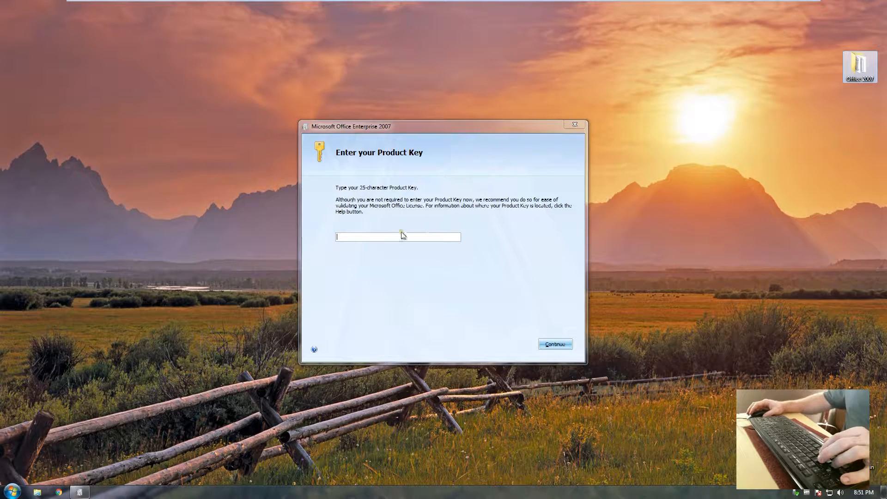
{"action": "mouse_move", "coordinate": [556, 356]}
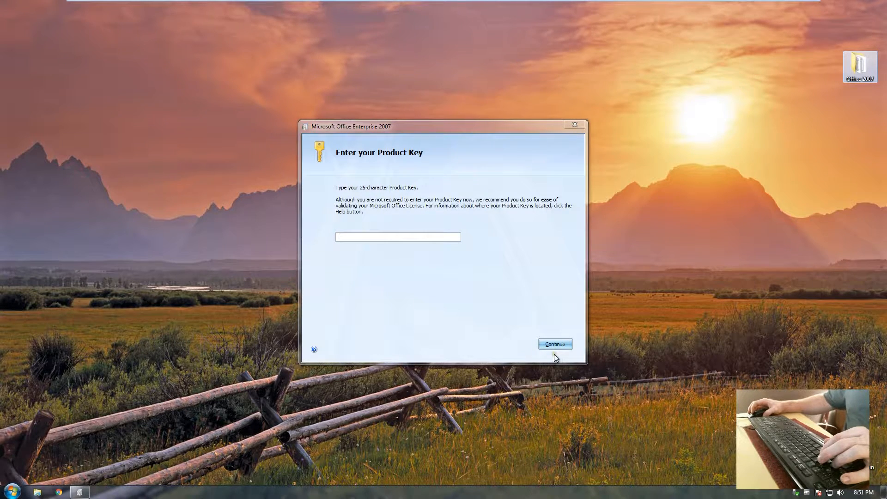
{"action": "mouse_move", "coordinate": [348, 238]}
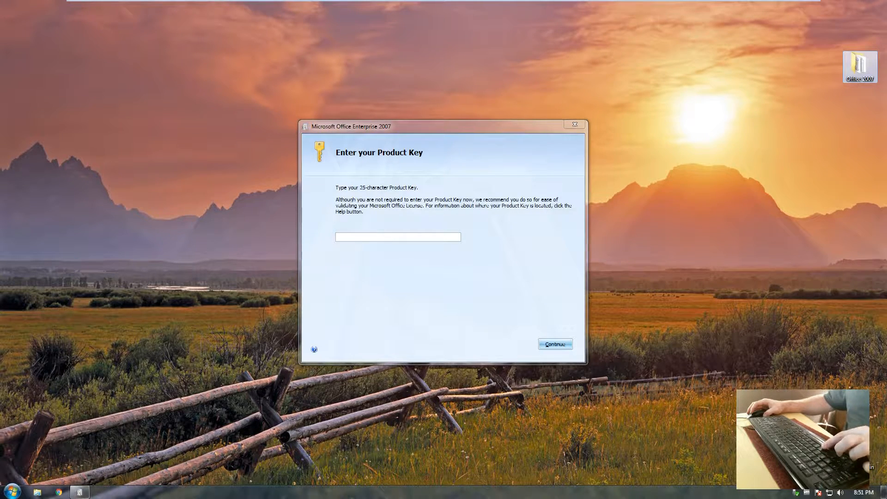
{"action": "left_click", "coordinate": [398, 237]}
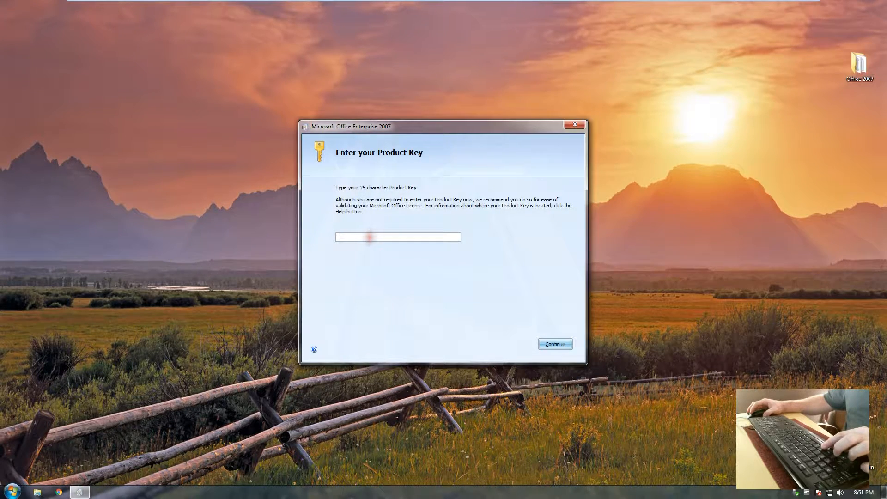
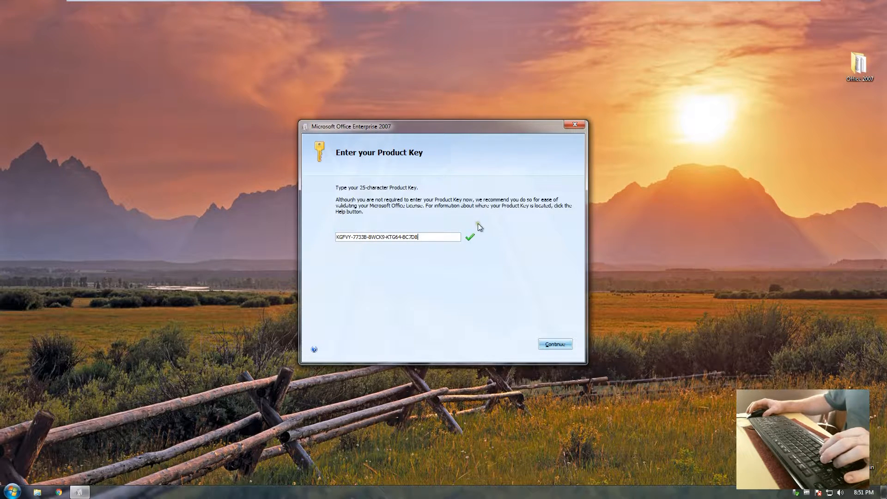
{"action": "mouse_move", "coordinate": [469, 281]}
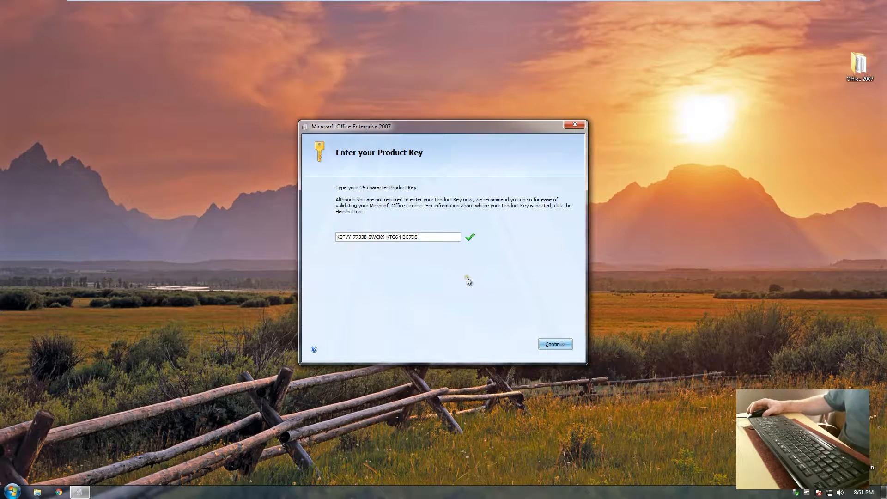
{"action": "mouse_move", "coordinate": [464, 245]}
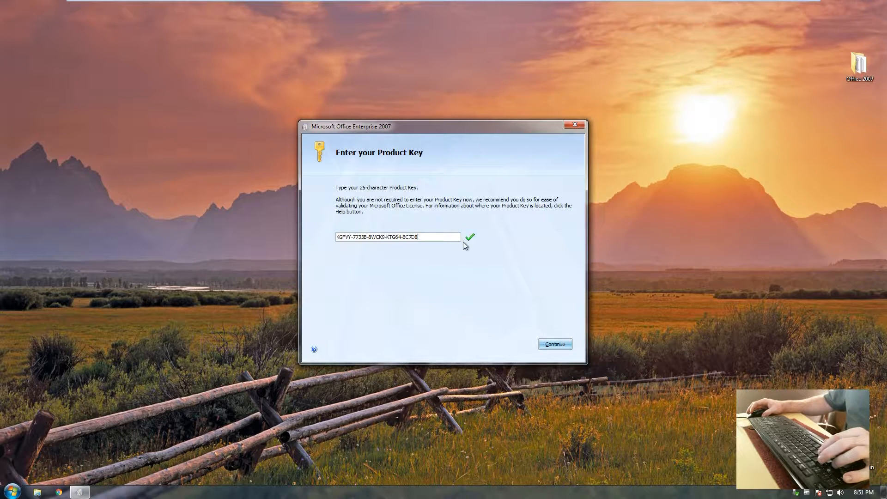
{"action": "mouse_move", "coordinate": [473, 244]}
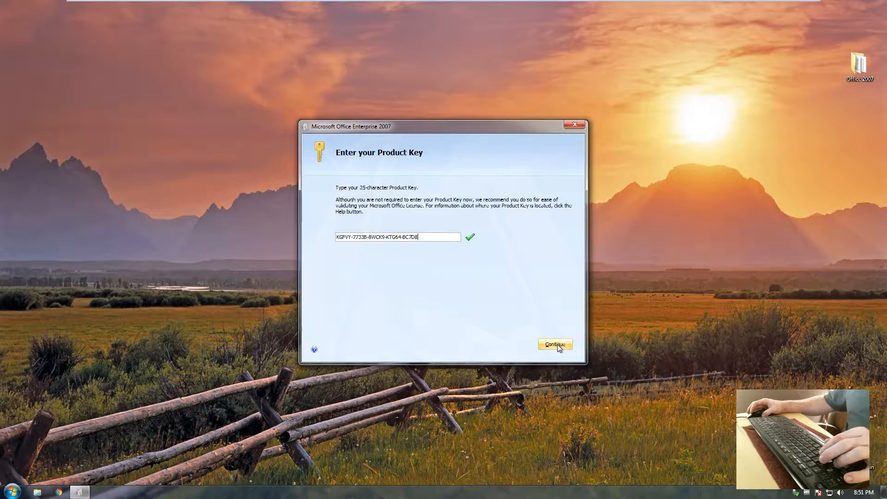
{"action": "left_click", "coordinate": [554, 344]}
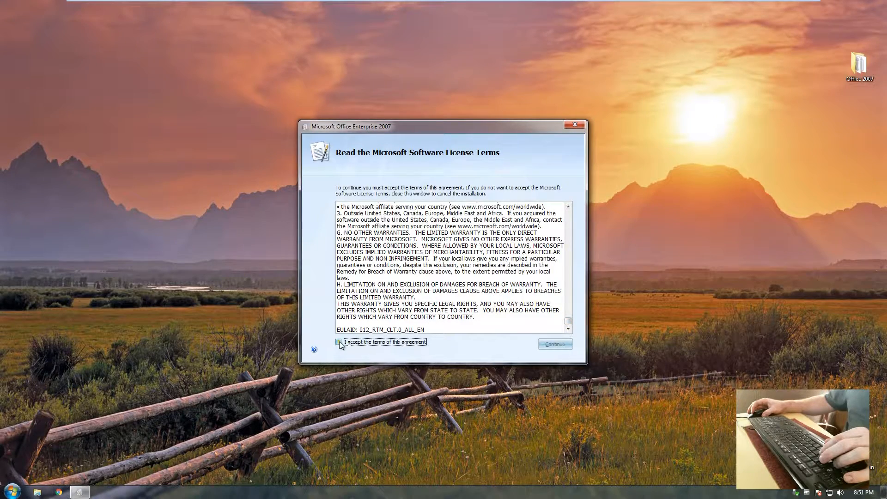
Accept the license agreement terms and choose the Customize installation option
{"action": "left_click", "coordinate": [339, 342]}
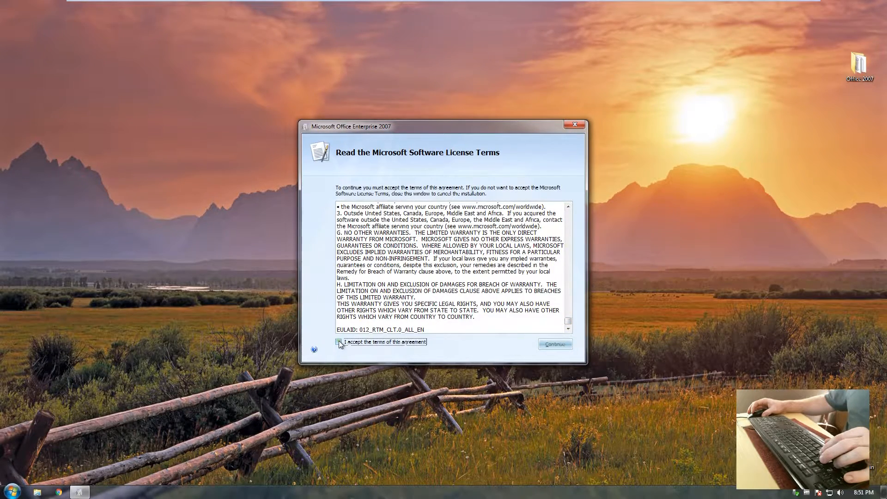
{"action": "left_click", "coordinate": [339, 342]}
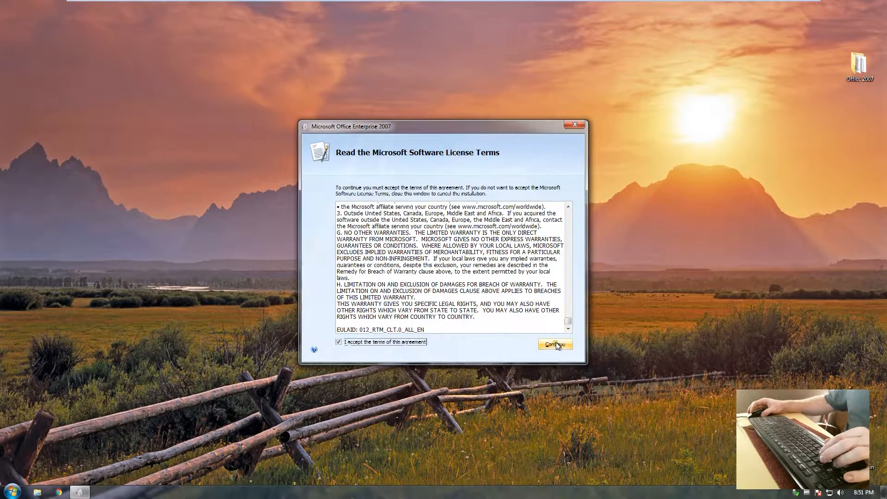
{"action": "left_click", "coordinate": [554, 344]}
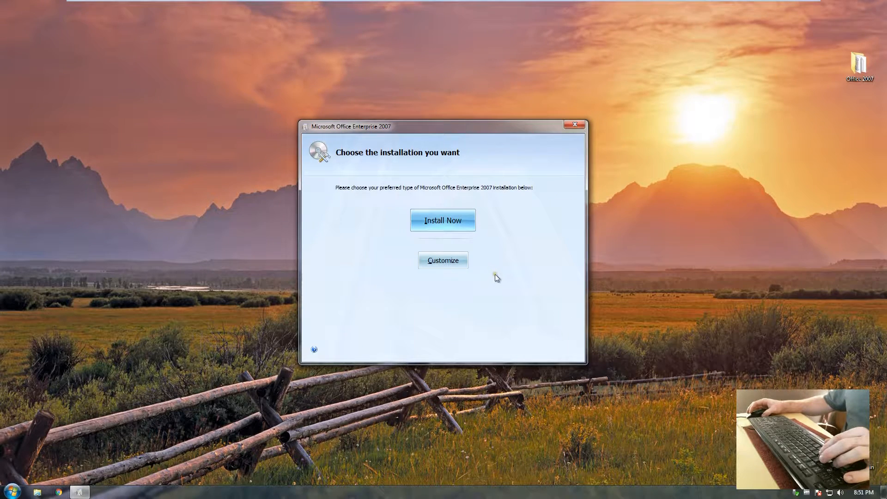
{"action": "mouse_move", "coordinate": [502, 264]}
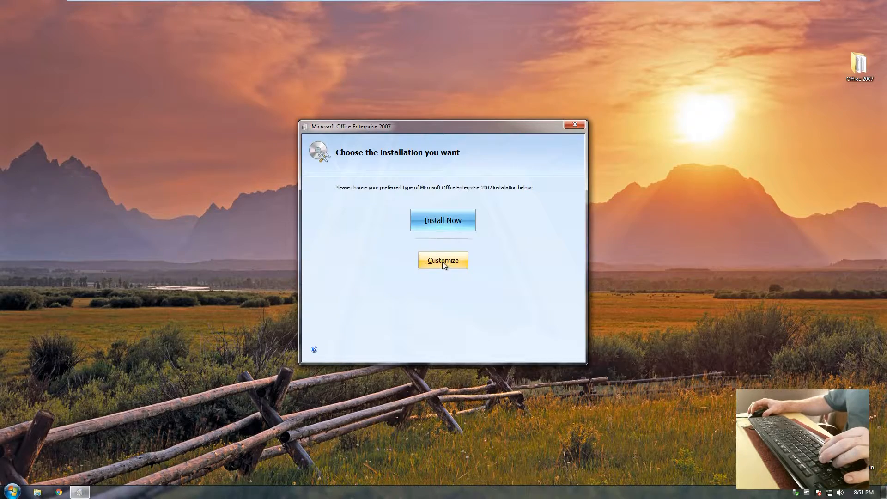
{"action": "left_click", "coordinate": [443, 260]}
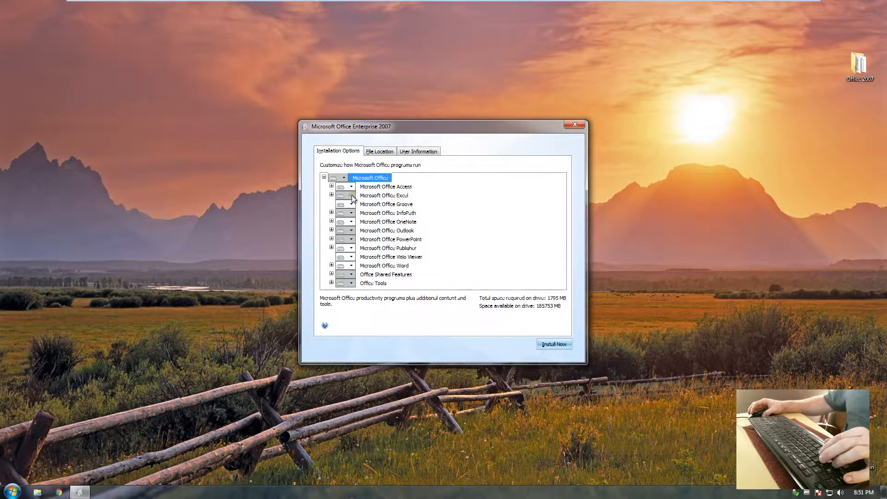
Set Groove, InfoPath and OneNote to Not Available in Installation Options
{"action": "left_click", "coordinate": [383, 195]}
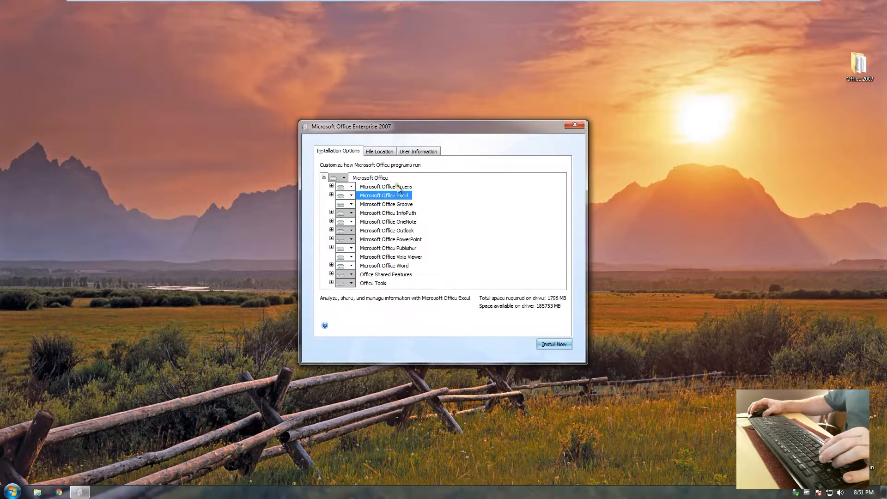
{"action": "left_click", "coordinate": [385, 187]}
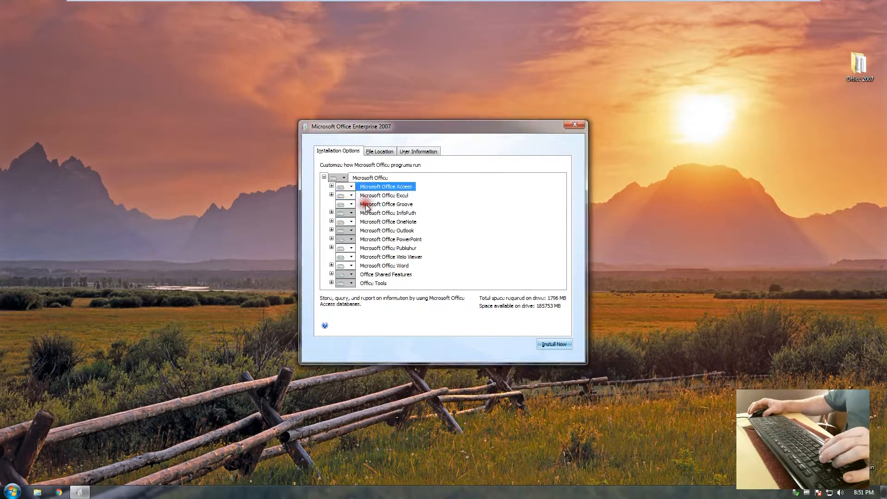
{"action": "left_click", "coordinate": [387, 204]}
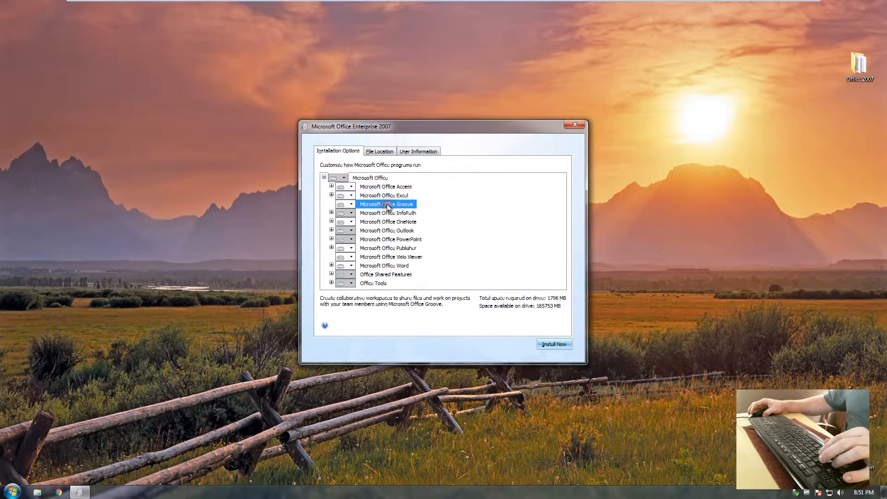
{"action": "left_click", "coordinate": [351, 204]}
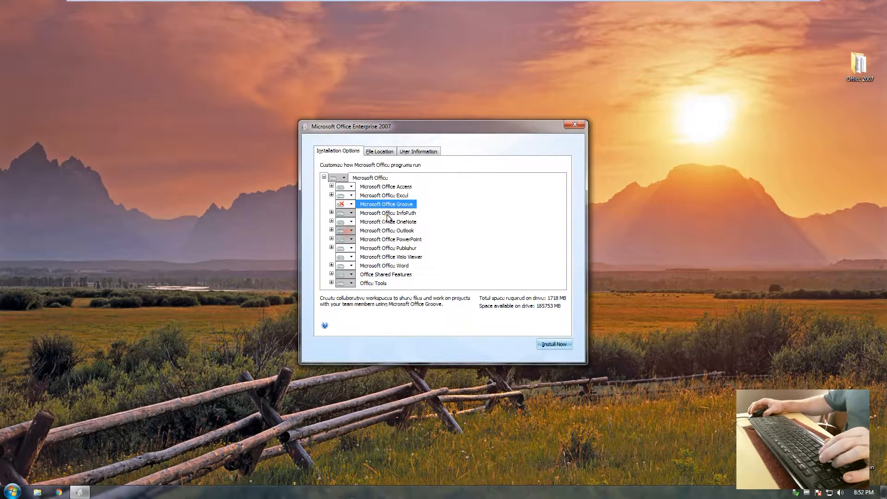
{"action": "left_click", "coordinate": [351, 213]}
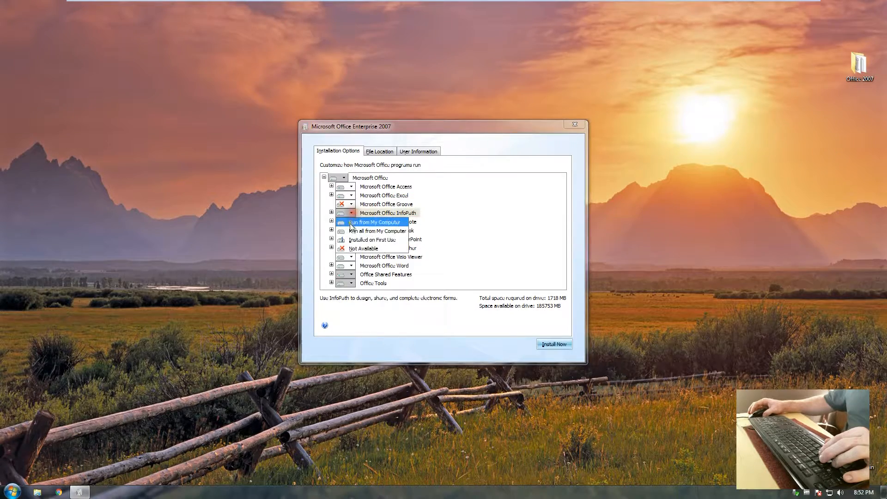
{"action": "left_click", "coordinate": [362, 249]}
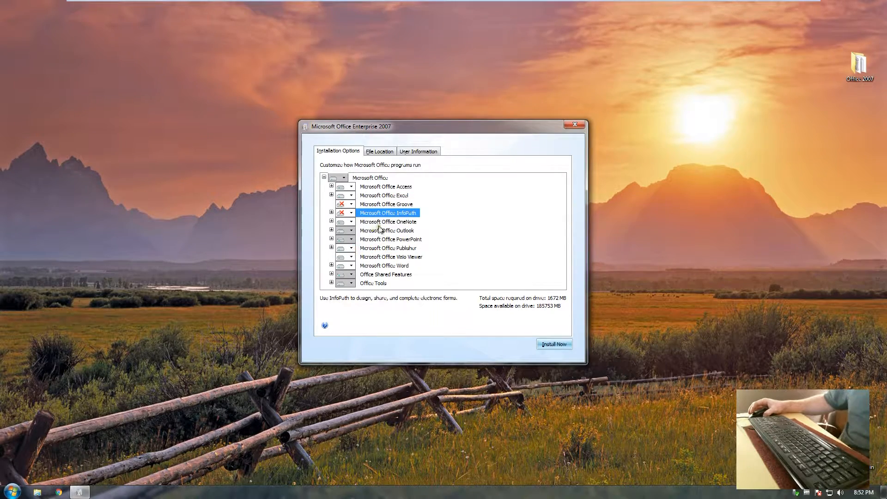
{"action": "left_click", "coordinate": [388, 222]}
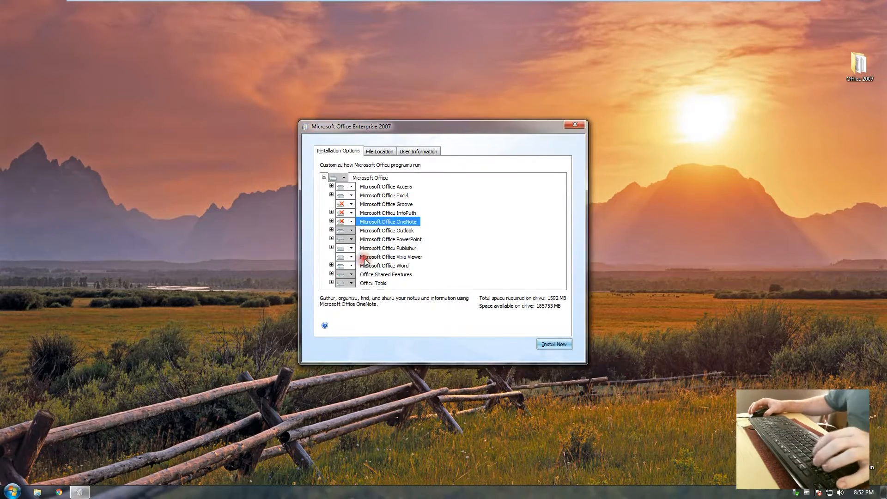
Keep Outlook and Word installed on this computer and start the installation
{"action": "left_click", "coordinate": [351, 230]}
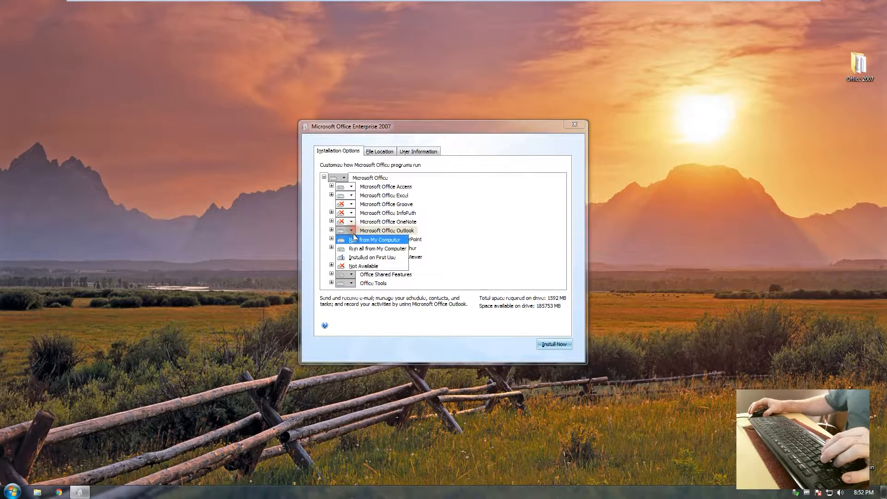
{"action": "left_click", "coordinate": [388, 230]}
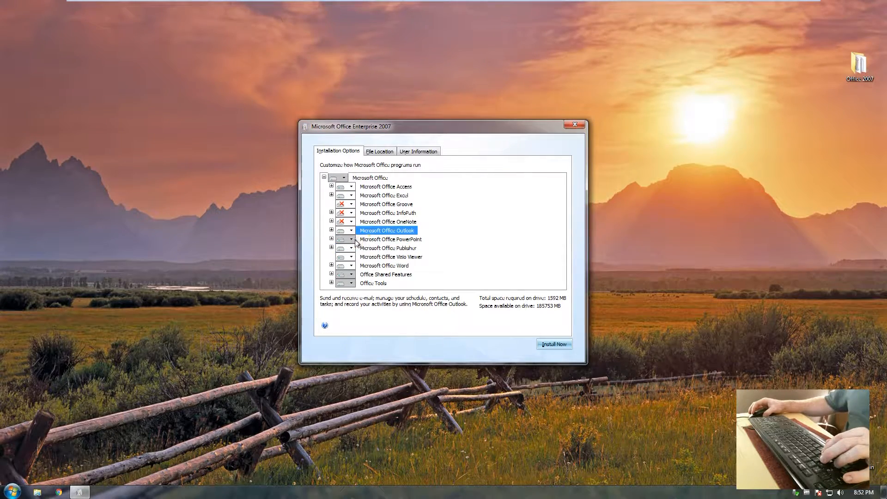
{"action": "left_click", "coordinate": [390, 239]}
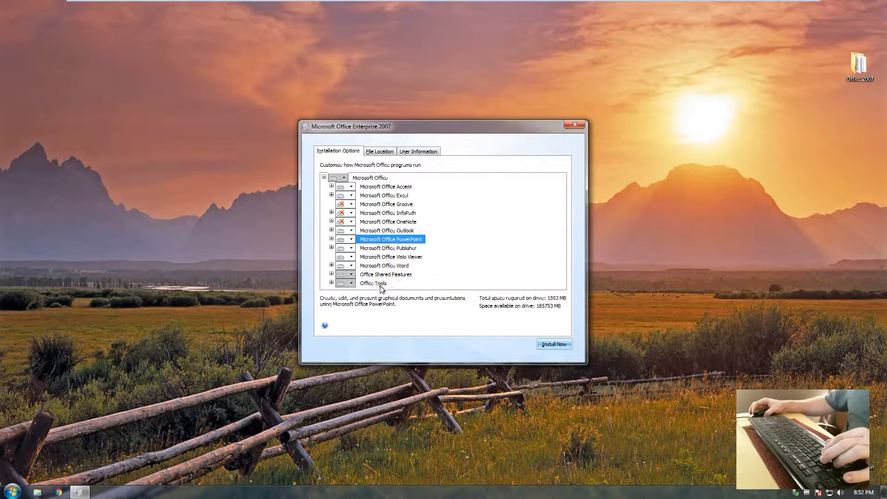
{"action": "left_click", "coordinate": [388, 247]}
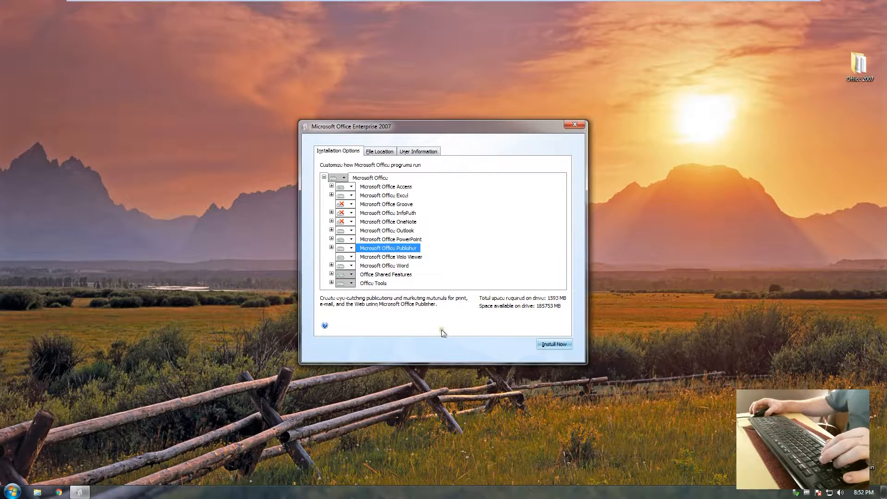
{"action": "left_click", "coordinate": [350, 266]}
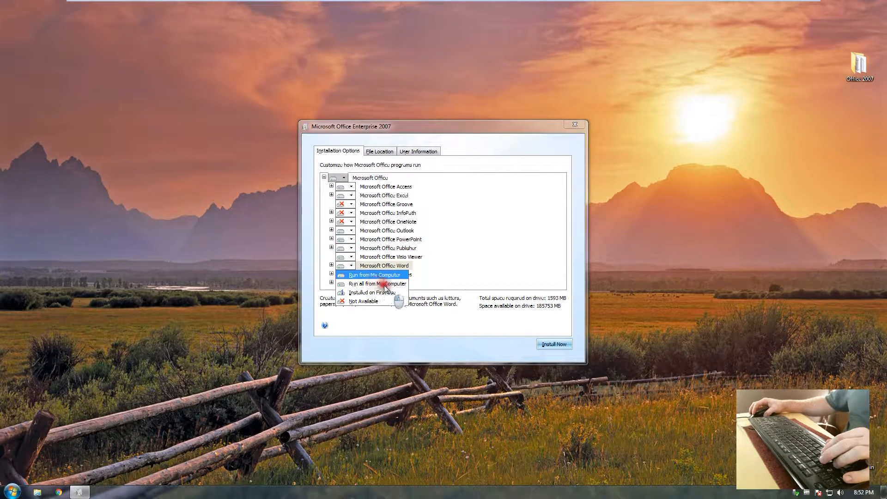
{"action": "left_click", "coordinate": [384, 266]}
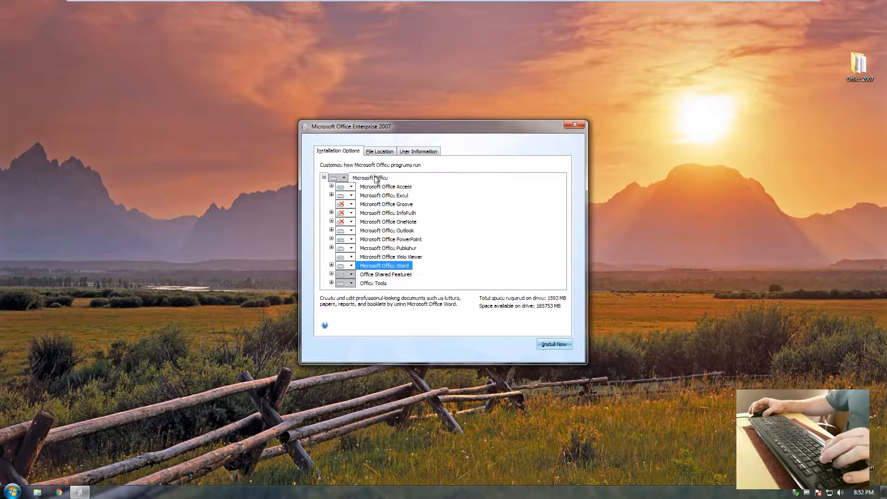
{"action": "mouse_move", "coordinate": [379, 204]}
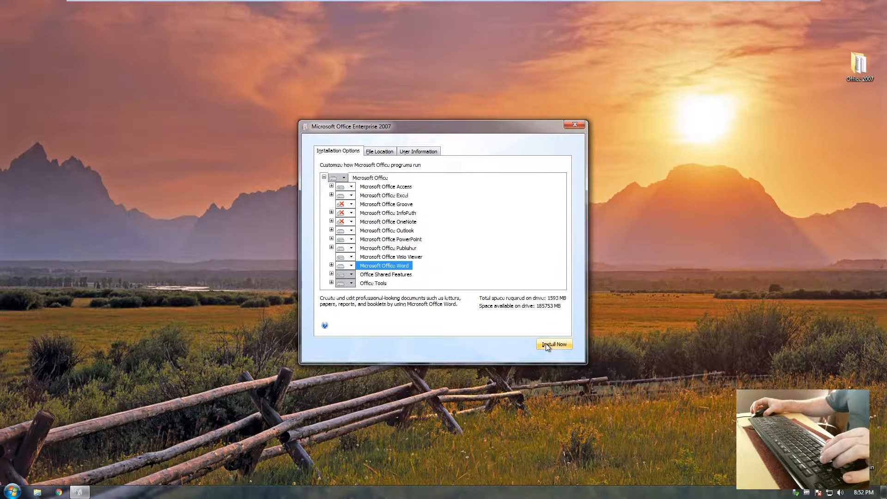
{"action": "left_click", "coordinate": [554, 344]}
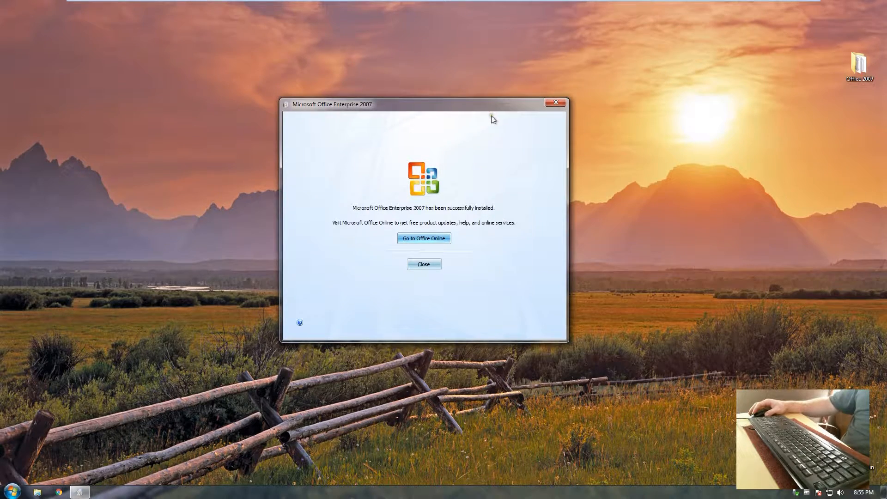
Close Office Setup on the installation success screen
{"action": "left_click", "coordinate": [424, 265]}
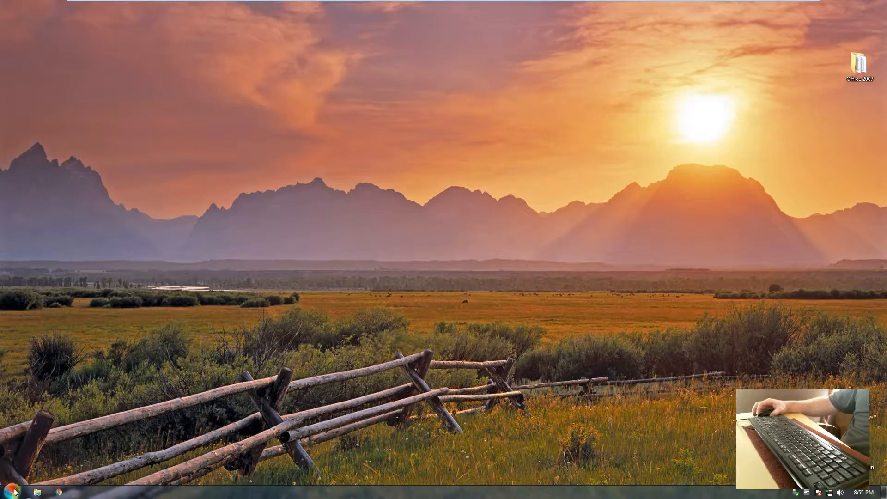
Launch Microsoft Office Access 2007 from Start > All Programs > Microsoft Office
{"action": "left_click", "coordinate": [8, 492]}
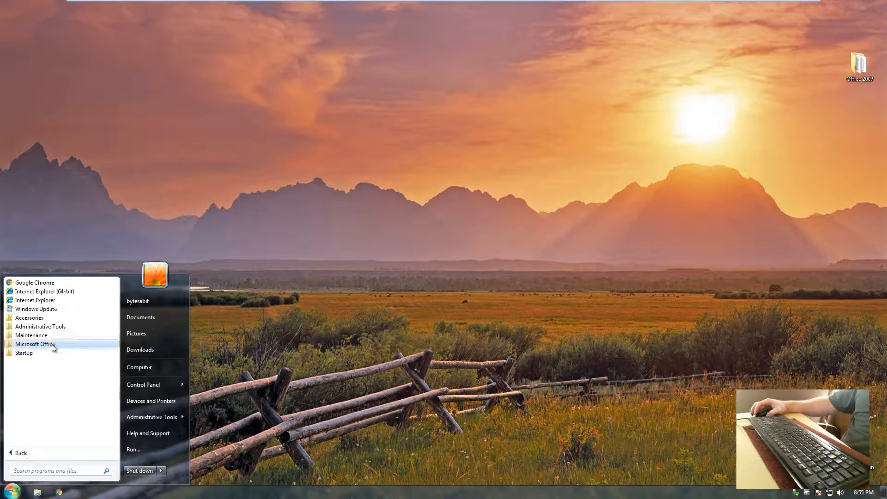
{"action": "left_click", "coordinate": [35, 344]}
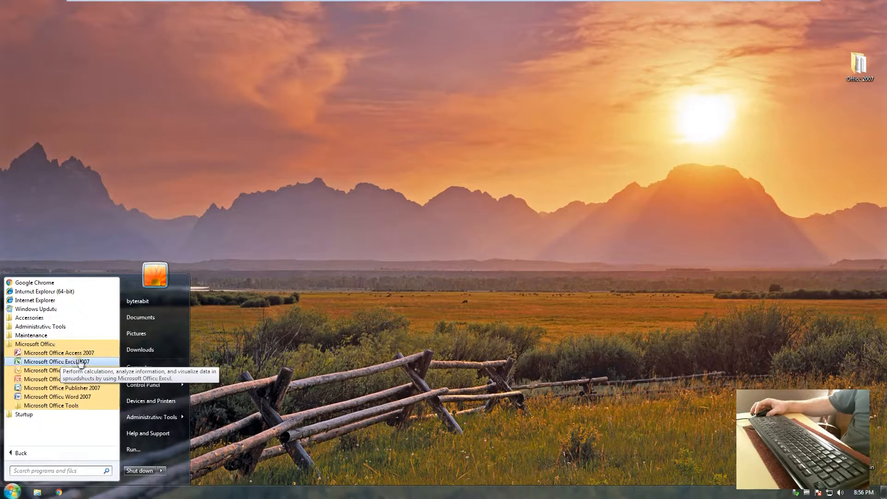
{"action": "mouse_move", "coordinate": [56, 353]}
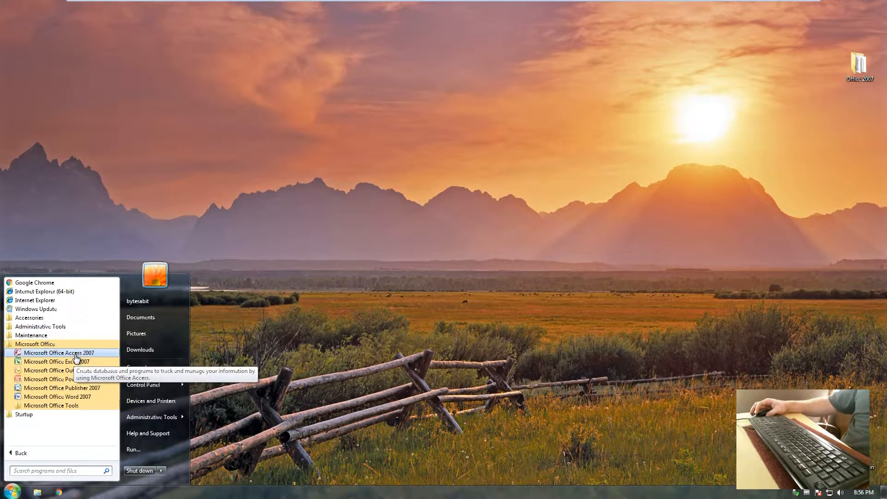
{"action": "left_click", "coordinate": [59, 352]}
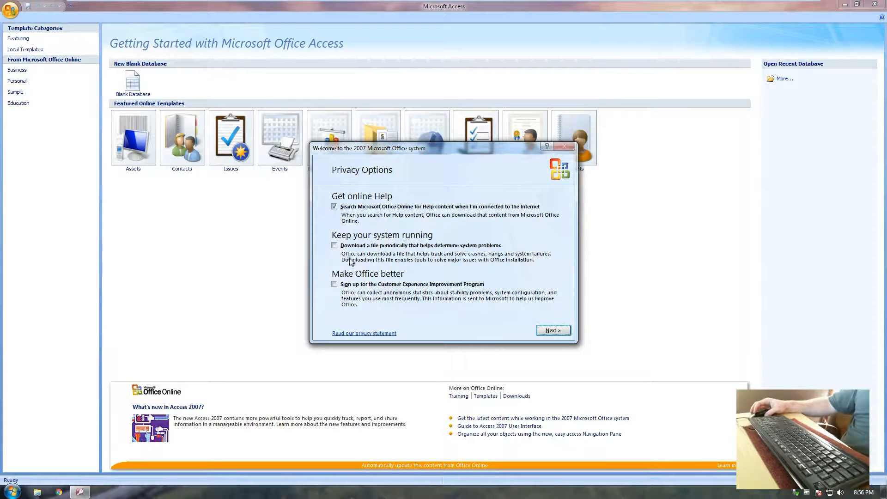
Accept Access privacy options, sign up for Microsoft Update, and approve the UAC prompt
{"action": "left_click", "coordinate": [553, 330]}
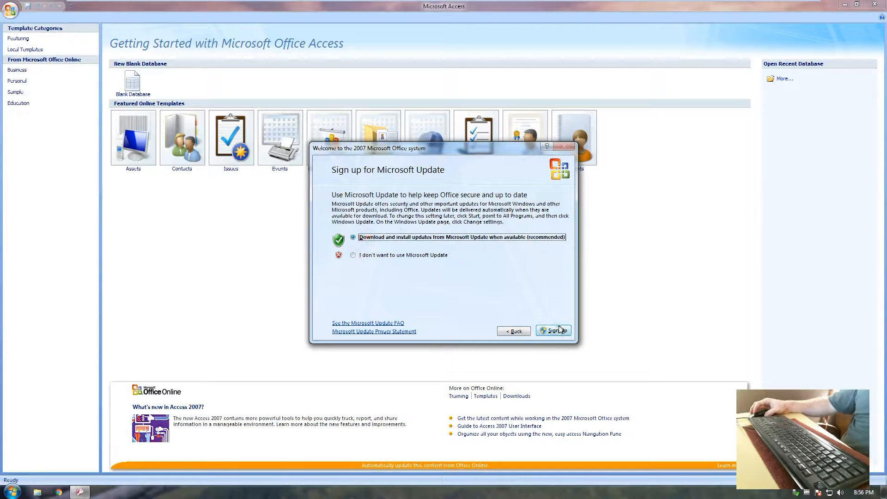
{"action": "left_click", "coordinate": [553, 330]}
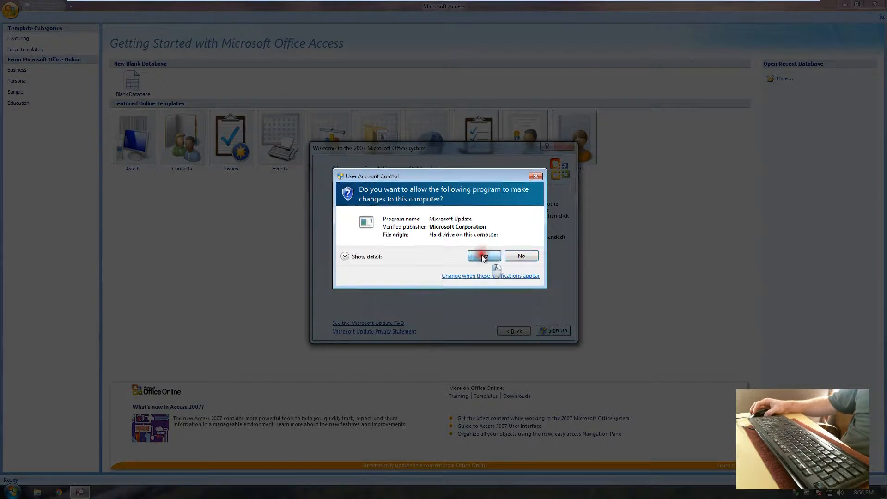
{"action": "left_click", "coordinate": [481, 255]}
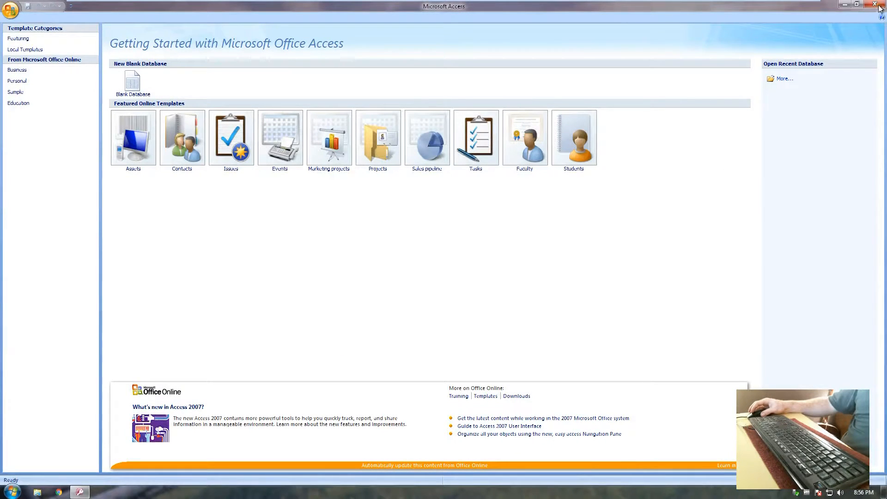